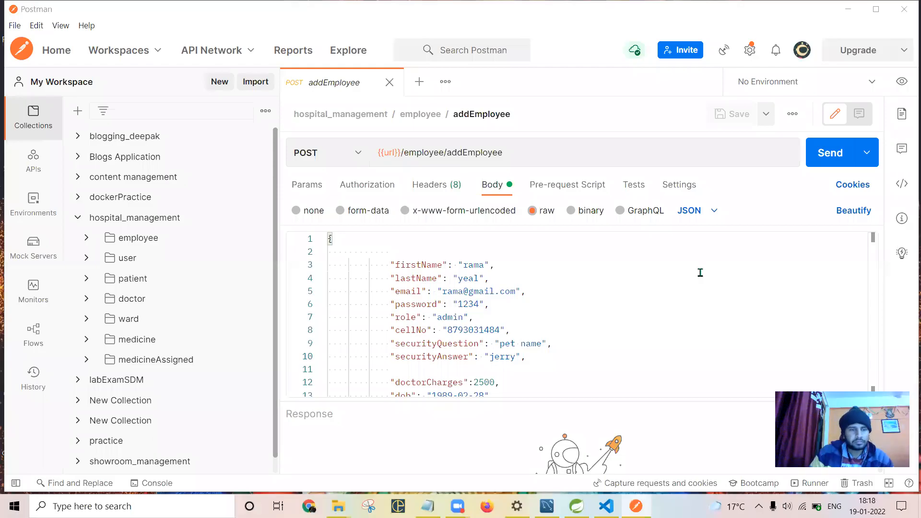
{"action": "mouse_move", "coordinate": [565, 227]}
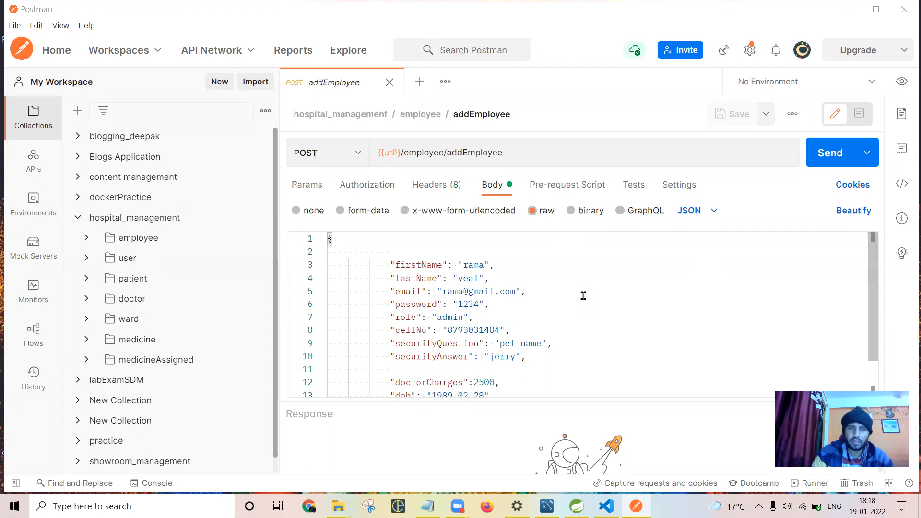
- Scroll through the full addEmployee JSON body in the expanded employee folder
{"action": "scroll", "scroll_direction": "down", "scroll_amount": 3}
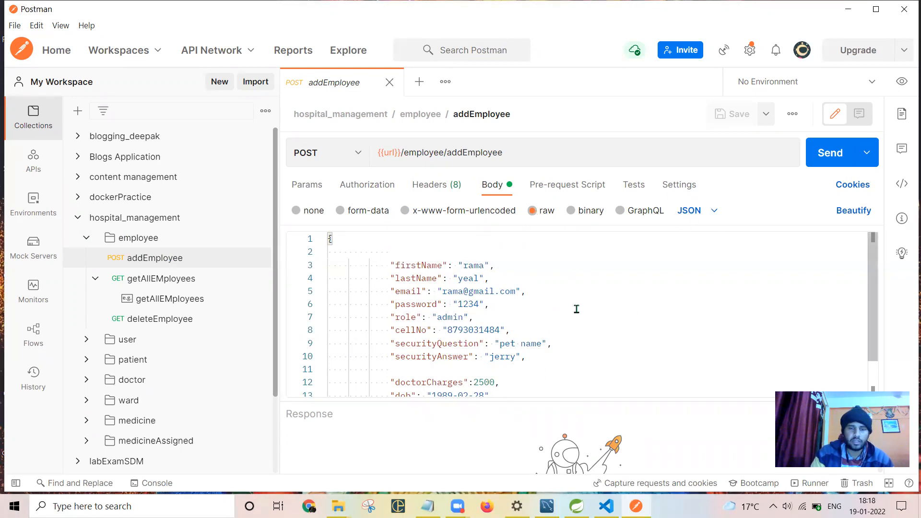
{"action": "scroll", "scroll_direction": "down", "scroll_amount": 3}
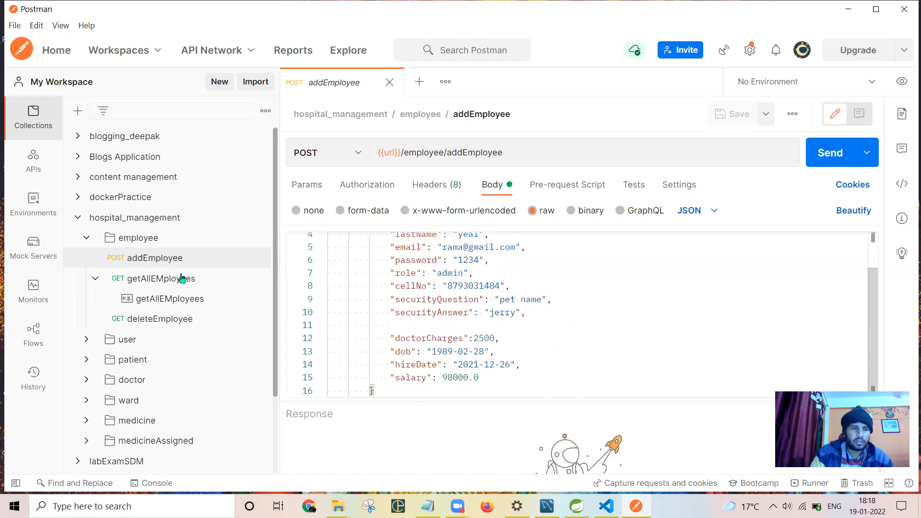
- Open getAllEMployees and browse its saved example's 200 OK employee list
{"action": "left_click", "coordinate": [161, 277]}
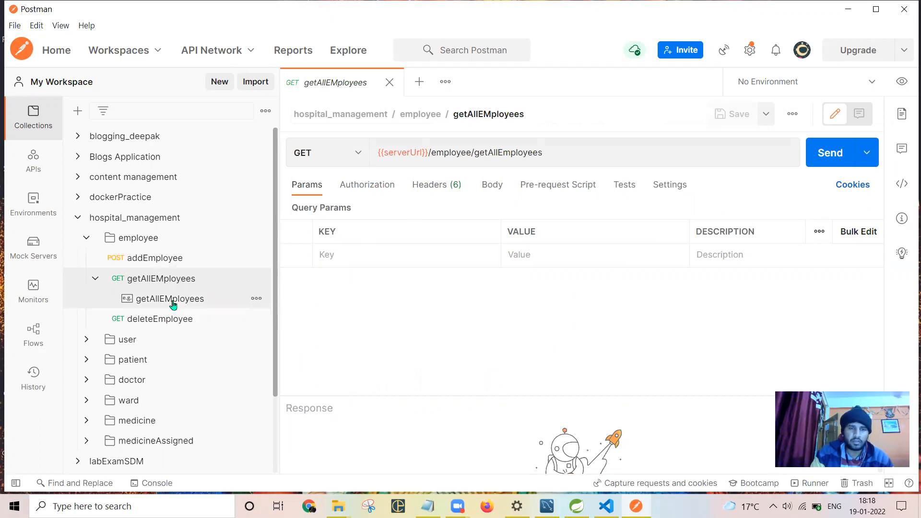
{"action": "left_click", "coordinate": [830, 152]}
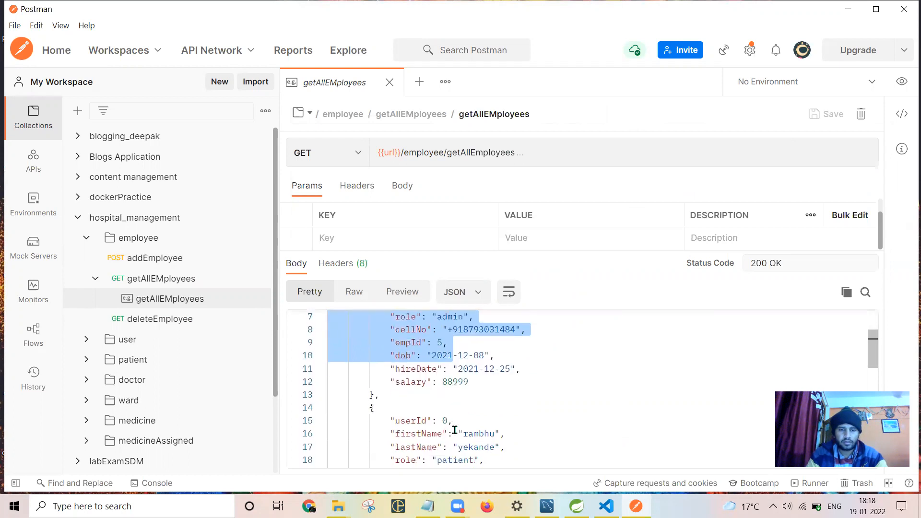
{"action": "scroll", "scroll_direction": "down", "scroll_amount": 3}
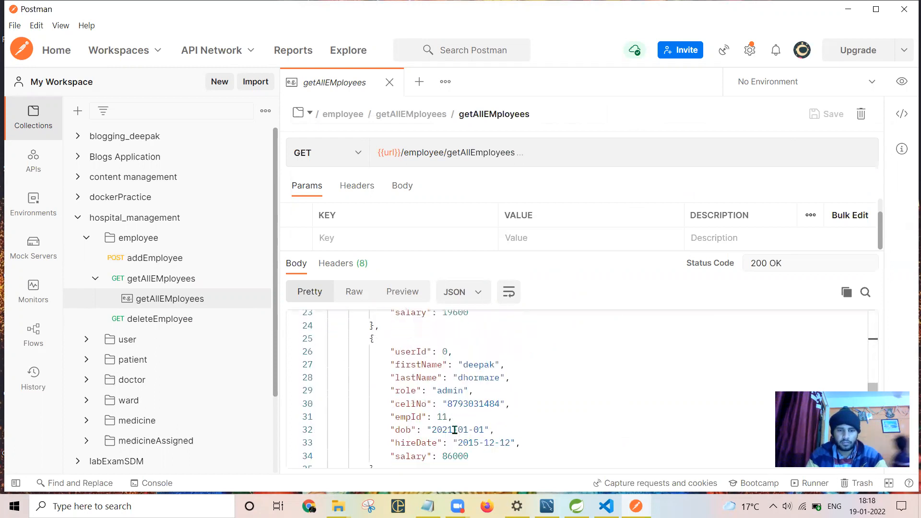
{"action": "scroll", "scroll_direction": "down", "scroll_amount": 3}
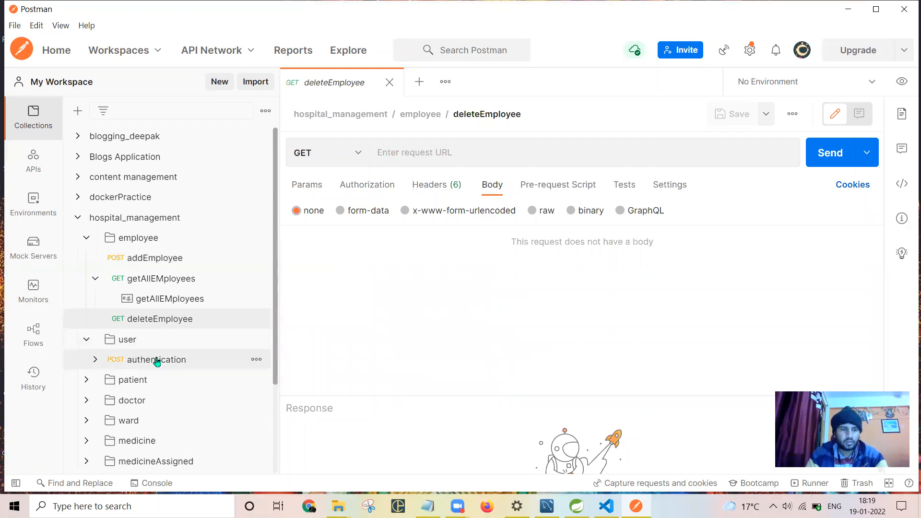
- Open the authentication request and select its email, password and role body fields
{"action": "left_click", "coordinate": [162, 359]}
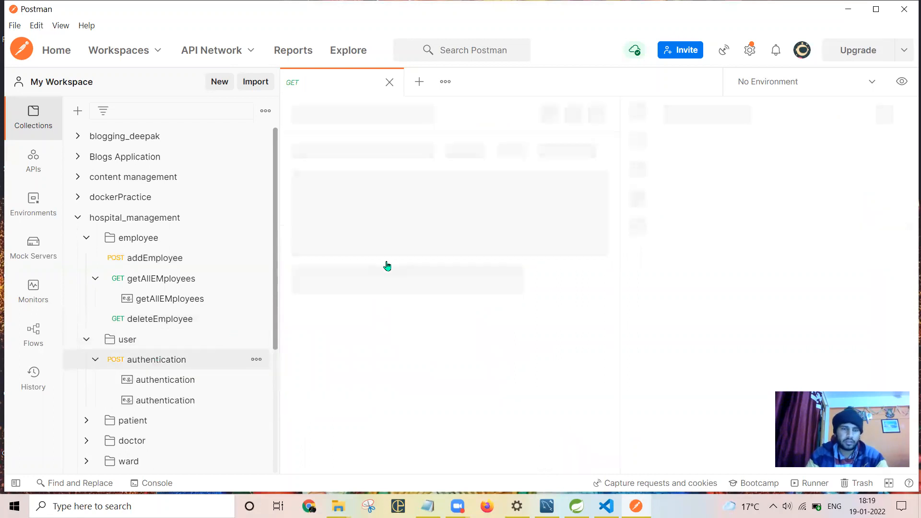
{"action": "left_click", "coordinate": [155, 359]}
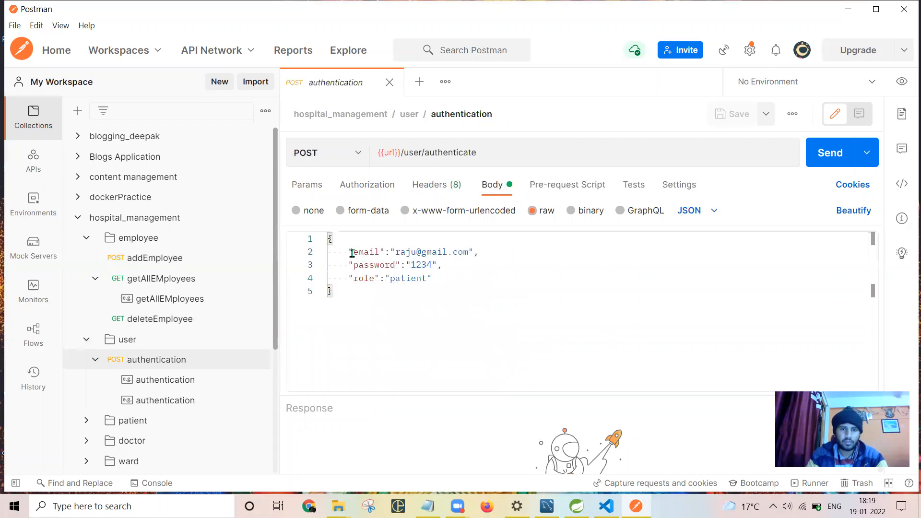
{"action": "left_click_drag", "start_coordinate": [350, 252], "coordinate": [431, 279]}
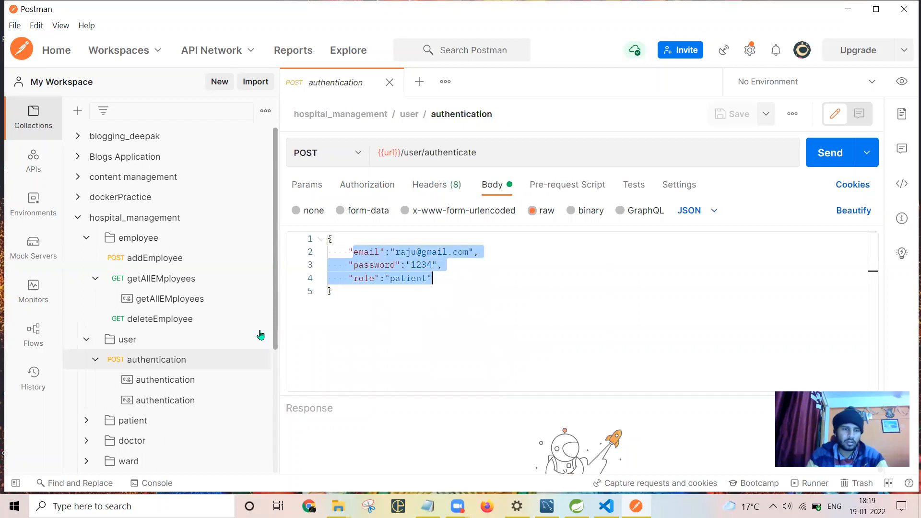
- Review both saved authentication examples, ending on the admin login 200 OK response
{"action": "left_click", "coordinate": [165, 380]}
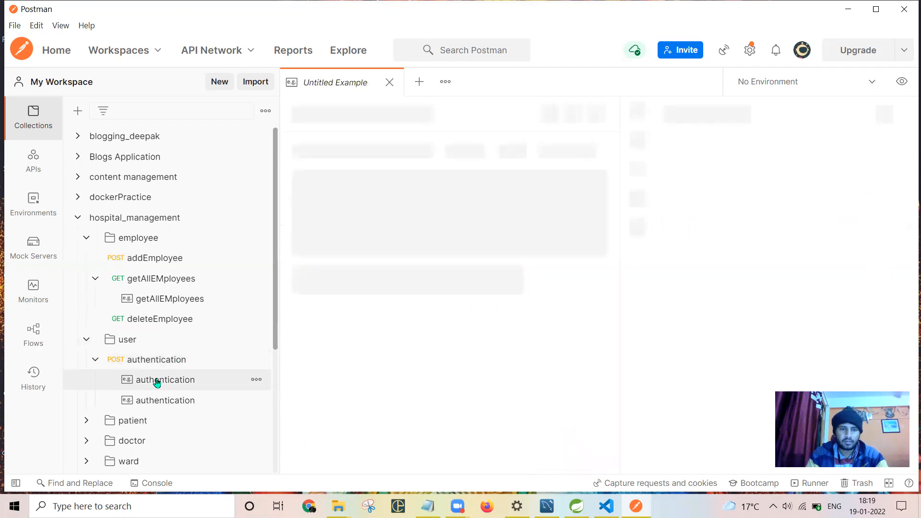
{"action": "left_click", "coordinate": [165, 379]}
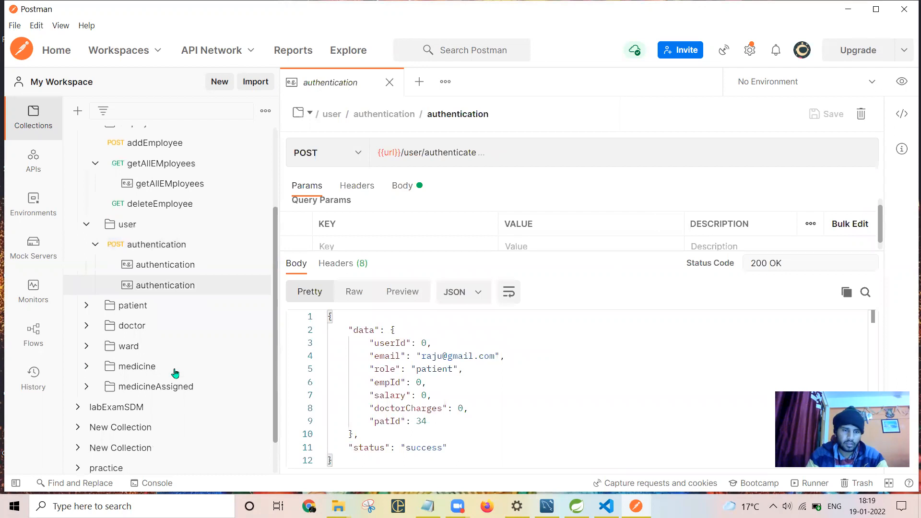
{"action": "left_click", "coordinate": [164, 264]}
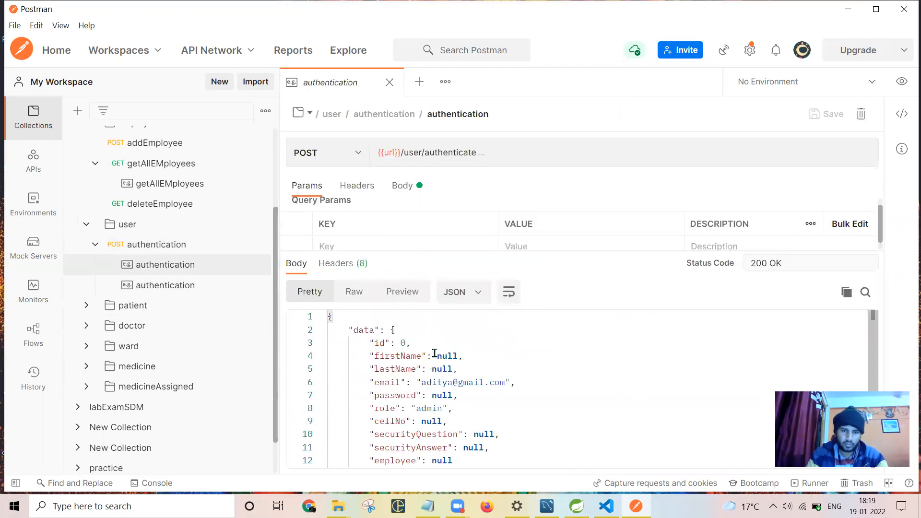
{"action": "double_click", "coordinate": [447, 356]}
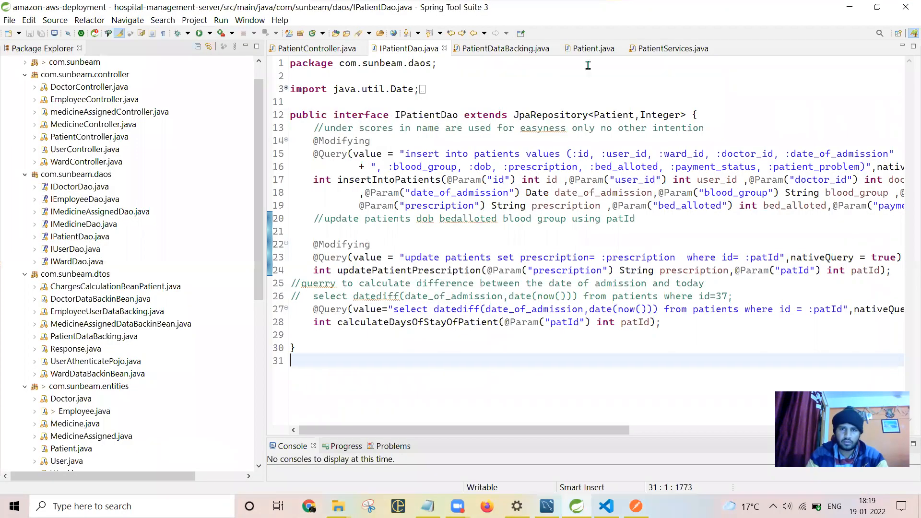
{"action": "mouse_move", "coordinate": [505, 48]}
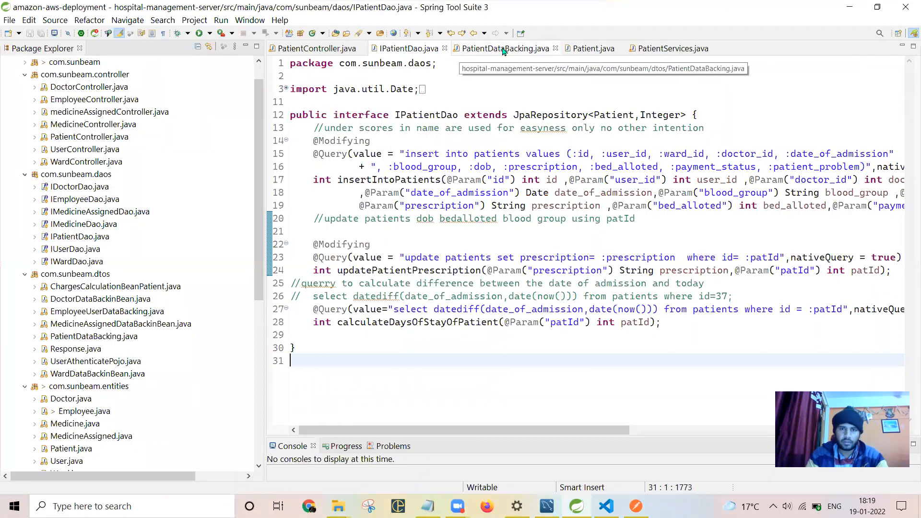
- Switch to the PatientDataBacking.java file tab in Spring Tool Suite
{"action": "left_click", "coordinate": [504, 48]}
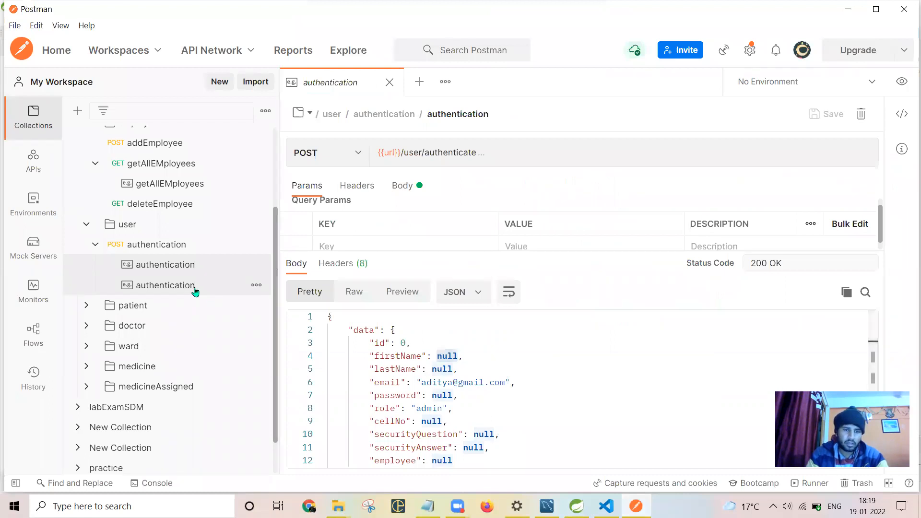
- Reopen the saved patient login example and select part of its response
{"action": "left_click", "coordinate": [165, 285]}
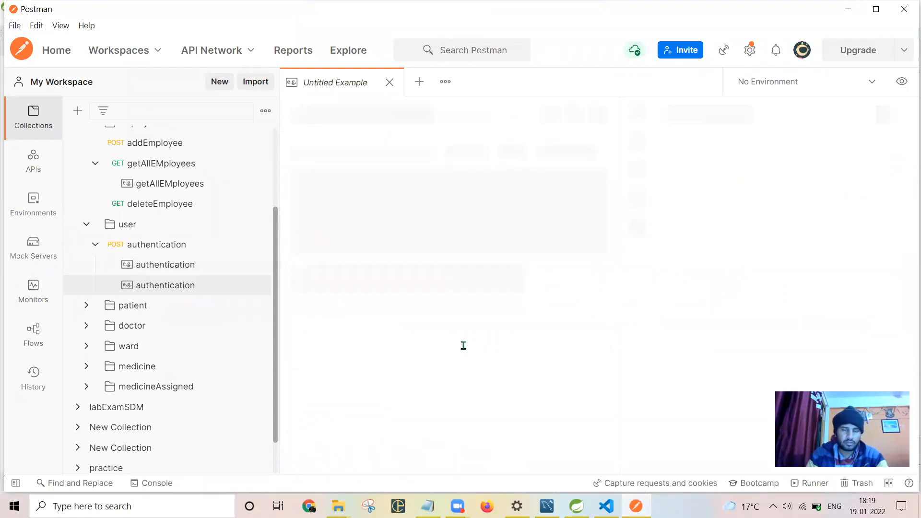
{"action": "left_click", "coordinate": [166, 285]}
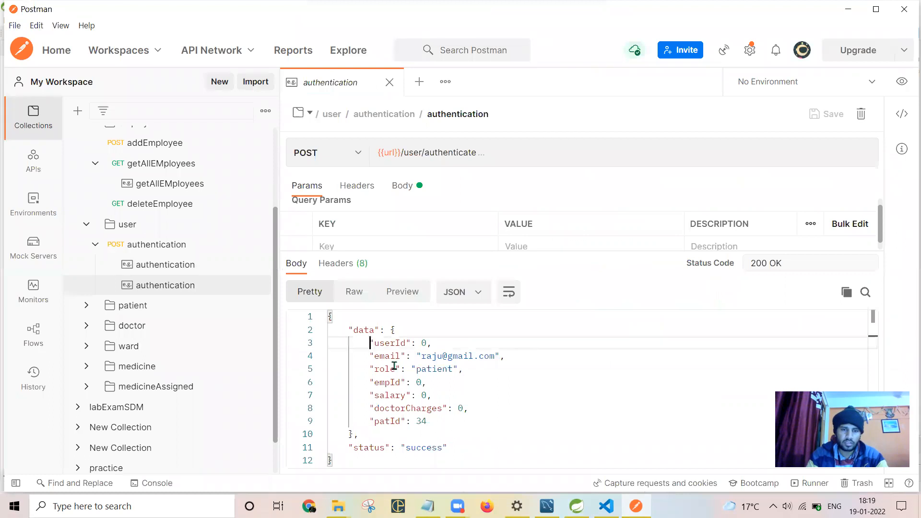
{"action": "left_click_drag", "start_coordinate": [369, 343], "coordinate": [455, 408]}
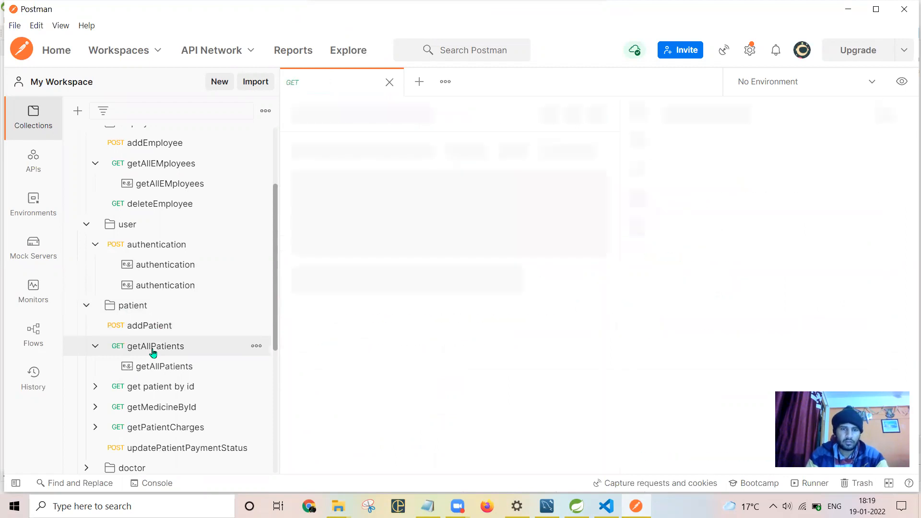
- View saved getAllPatients and get patient by id responses, then expand getMedicineById
{"action": "left_click", "coordinate": [162, 366]}
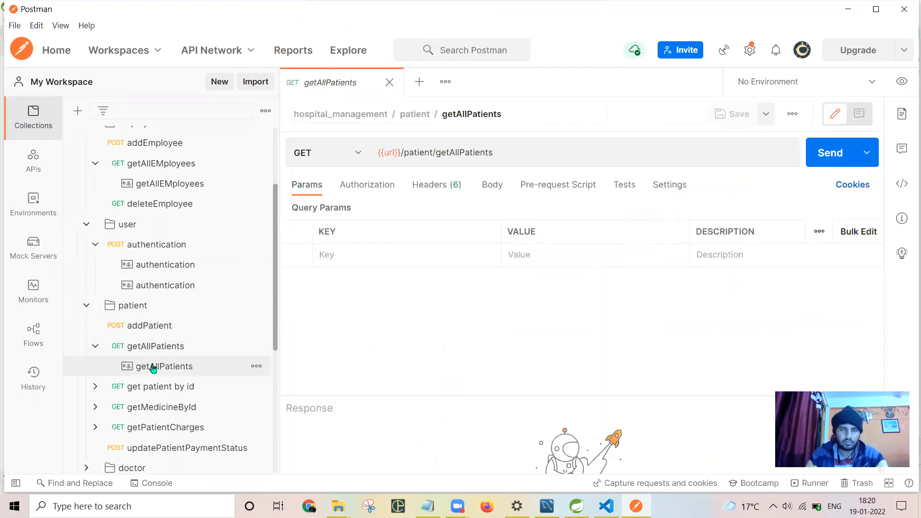
{"action": "left_click", "coordinate": [830, 152]}
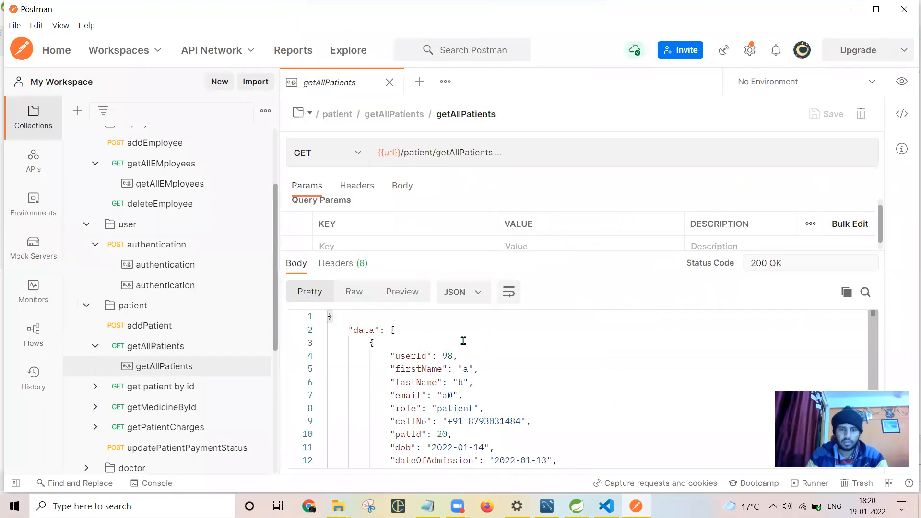
{"action": "scroll", "scroll_direction": "down", "scroll_amount": 3}
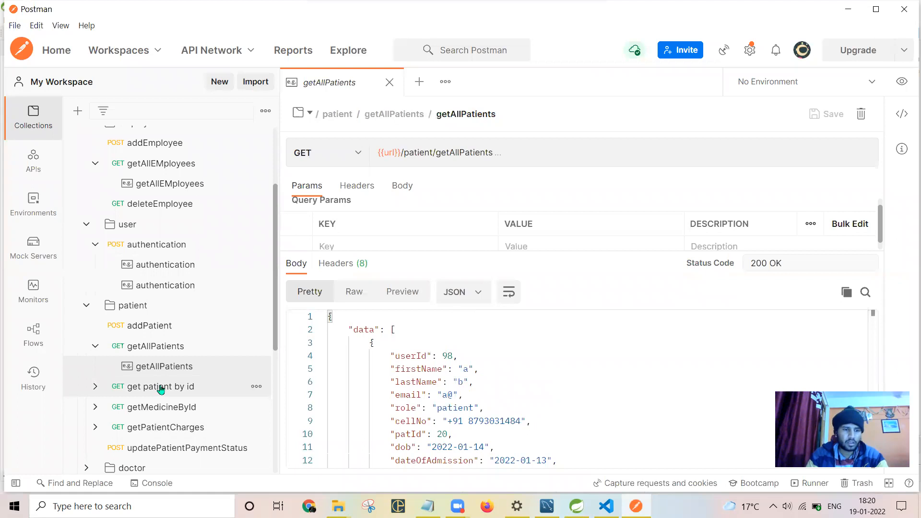
{"action": "left_click", "coordinate": [167, 406]}
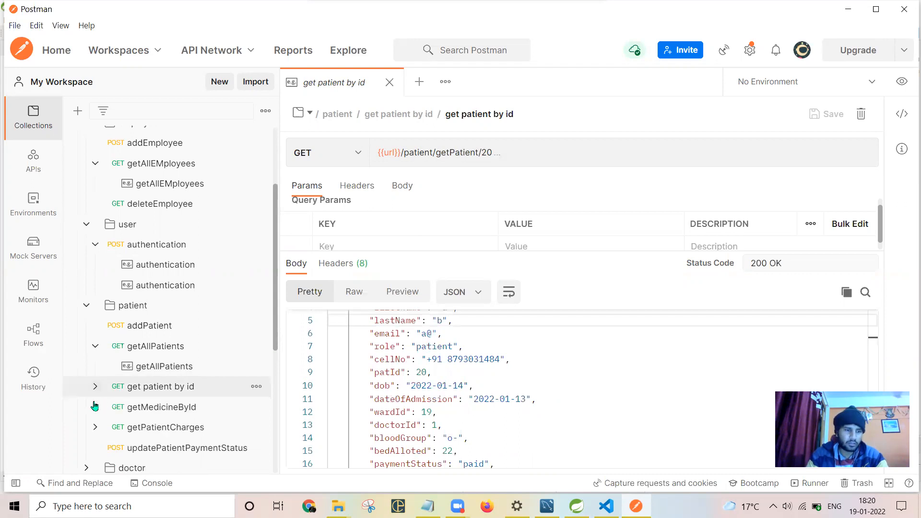
{"action": "left_click", "coordinate": [94, 407]}
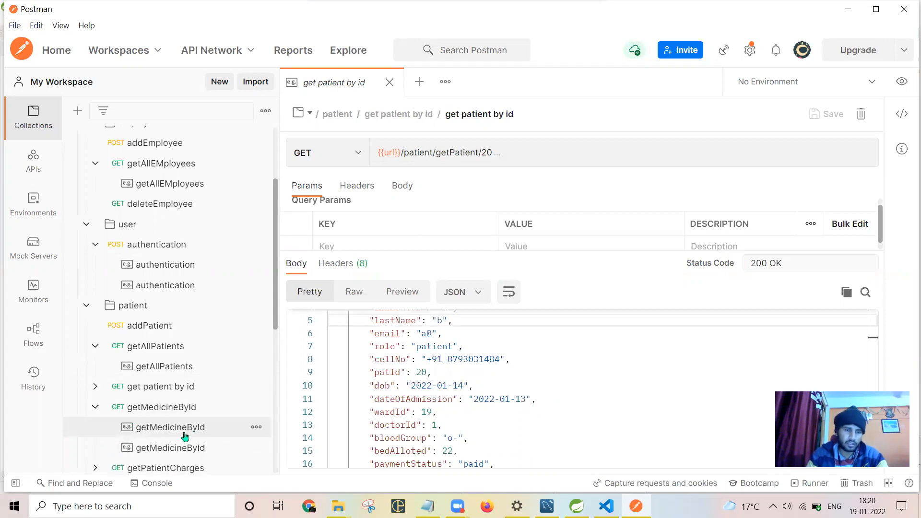
{"action": "mouse_move", "coordinate": [178, 436]}
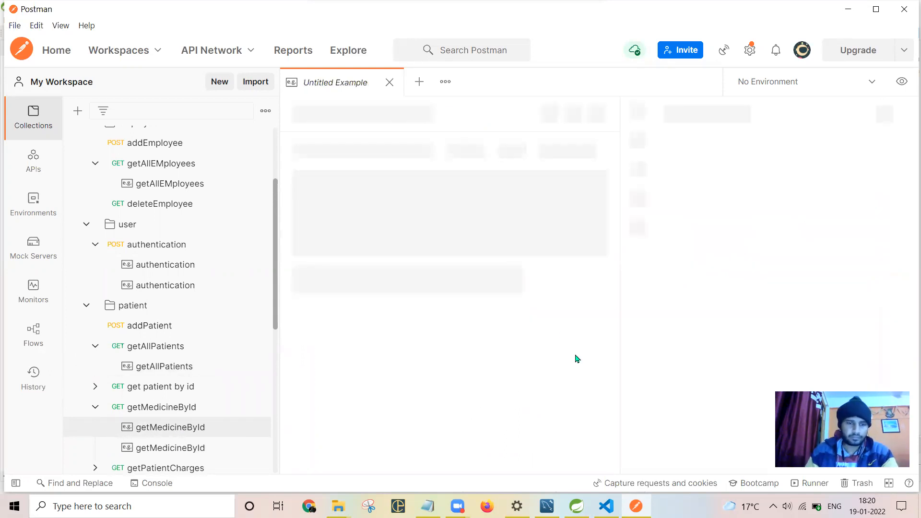
- Review getMedicineById's medicine list for patient 37, collapse patient, expand medicineAssigned
{"action": "left_click", "coordinate": [171, 427]}
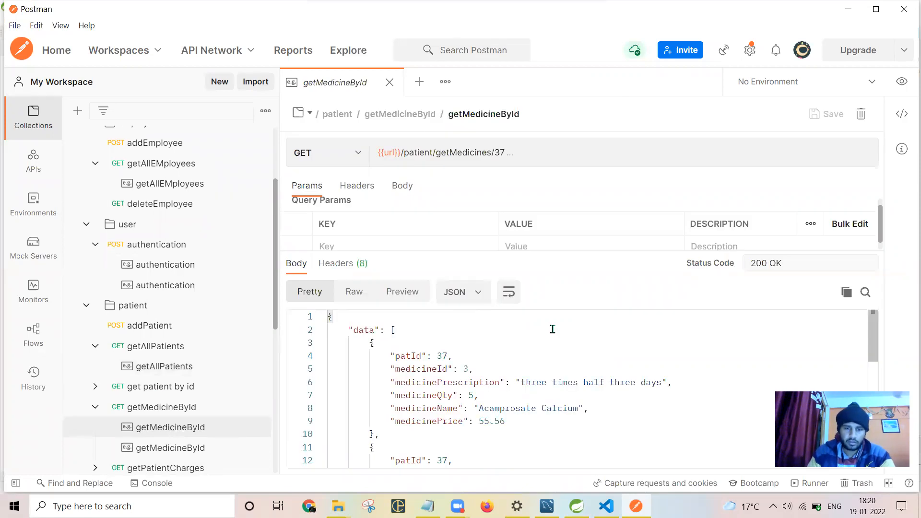
{"action": "scroll", "scroll_direction": "down", "scroll_amount": 3}
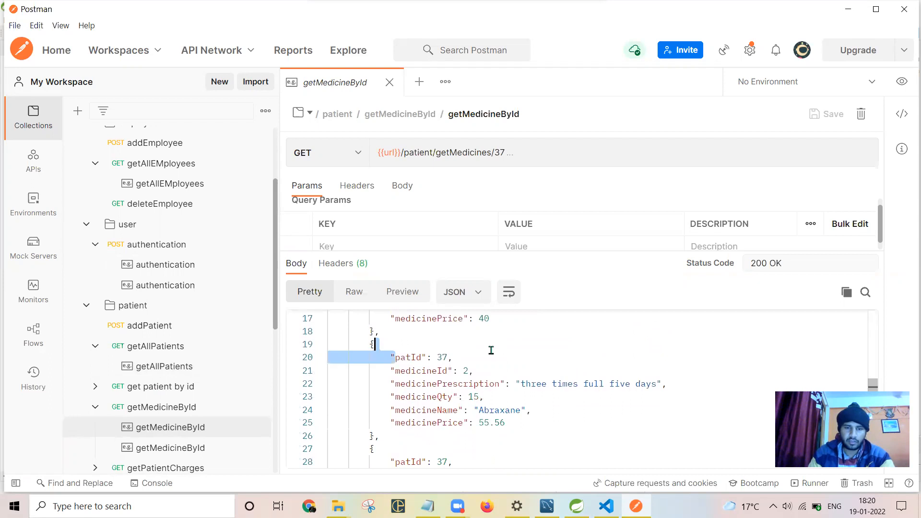
{"action": "left_click_drag", "start_coordinate": [372, 344], "coordinate": [379, 436]}
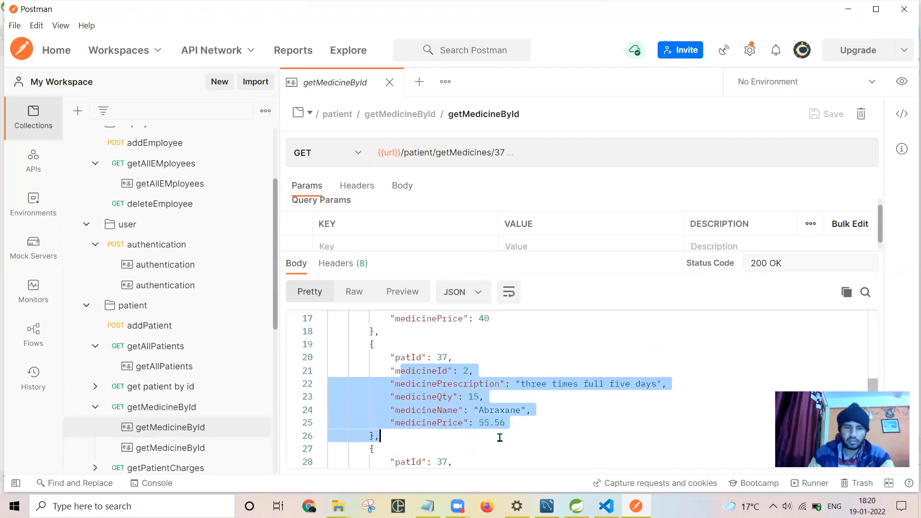
{"action": "scroll", "scroll_direction": "down", "scroll_amount": 3}
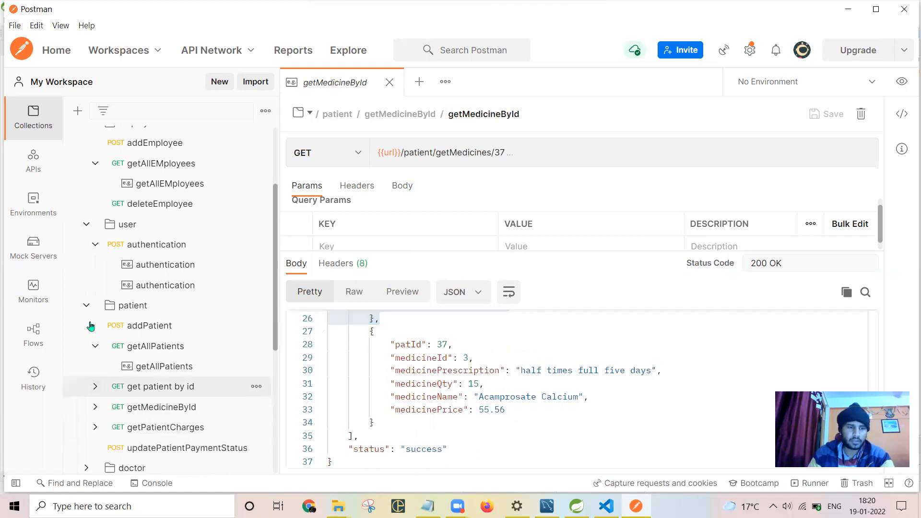
{"action": "left_click", "coordinate": [86, 305]}
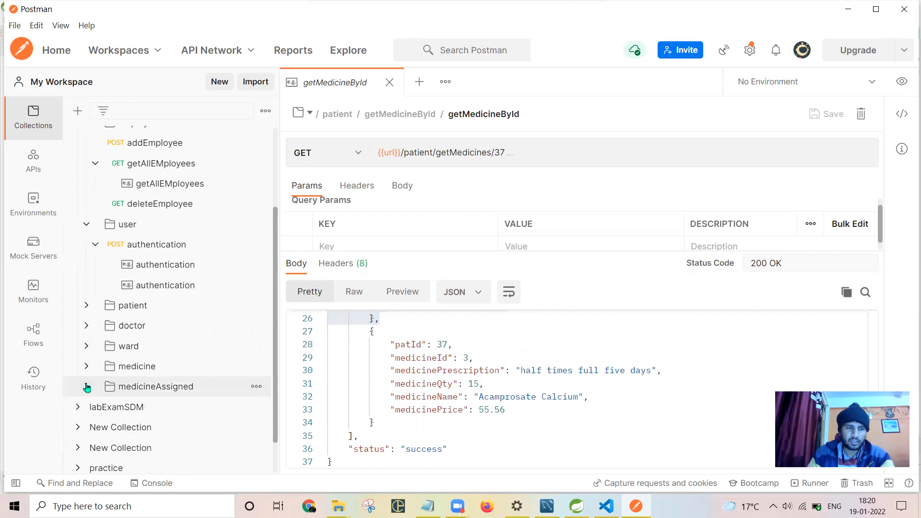
{"action": "left_click", "coordinate": [86, 387]}
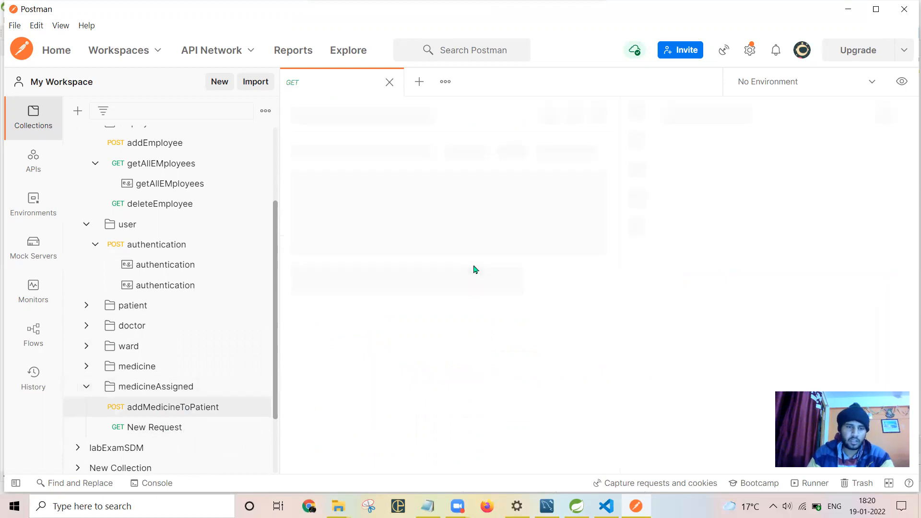
- Review addMedicineToPatient's body for patient 37, then the saved getAllMedicines 200 OK list
{"action": "left_click", "coordinate": [171, 406]}
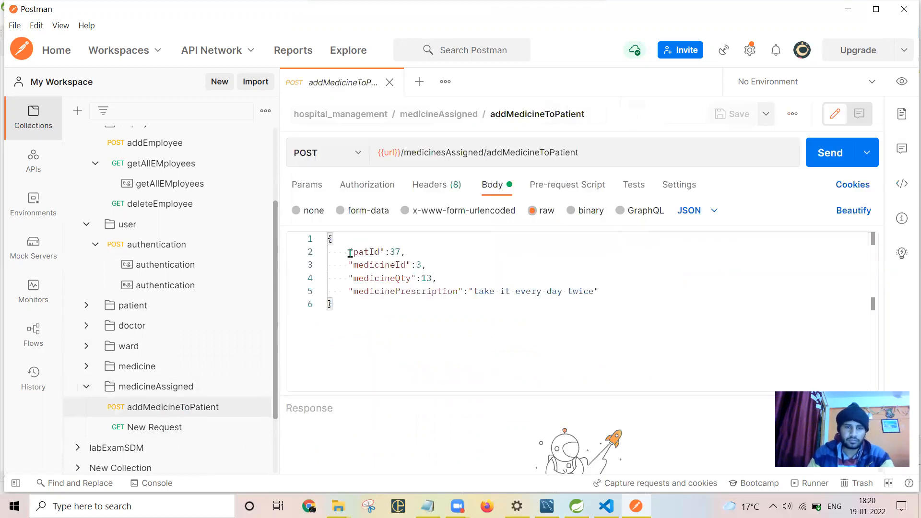
{"action": "left_click_drag", "start_coordinate": [348, 252], "coordinate": [553, 291]}
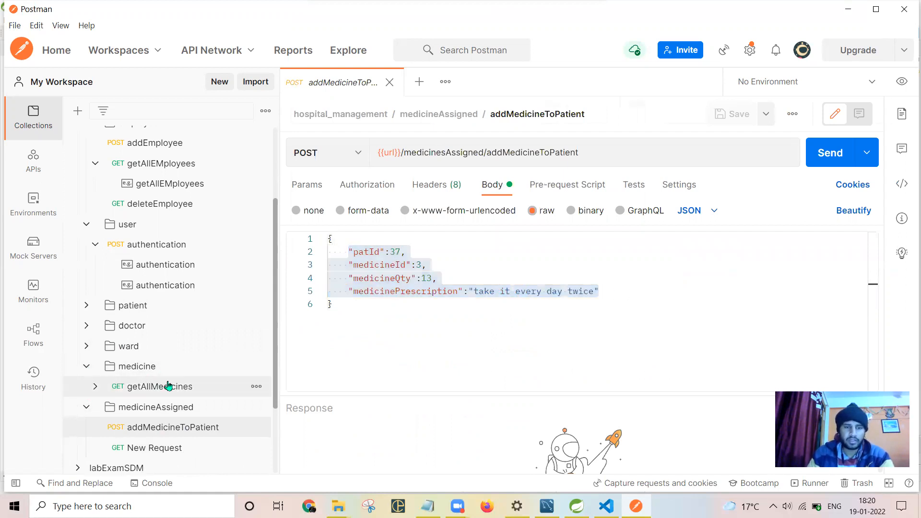
{"action": "left_click", "coordinate": [159, 385]}
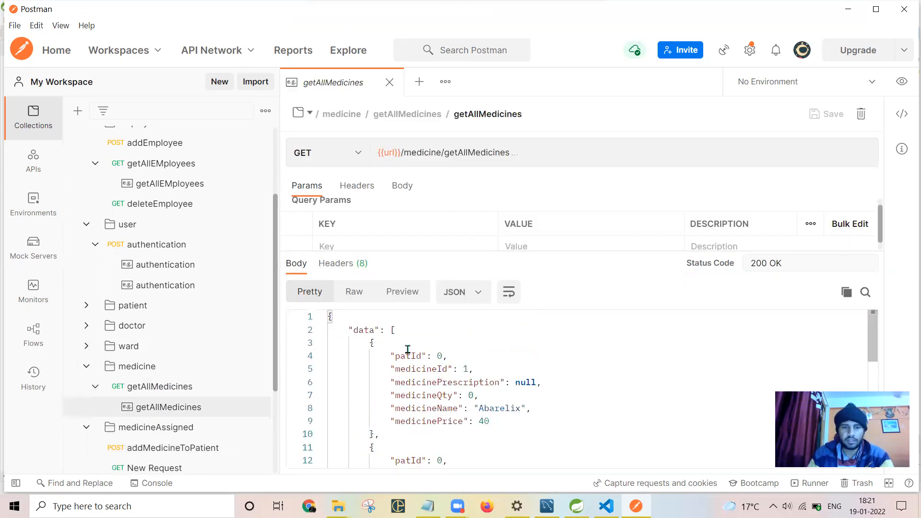
{"action": "scroll", "scroll_direction": "down", "scroll_amount": 3}
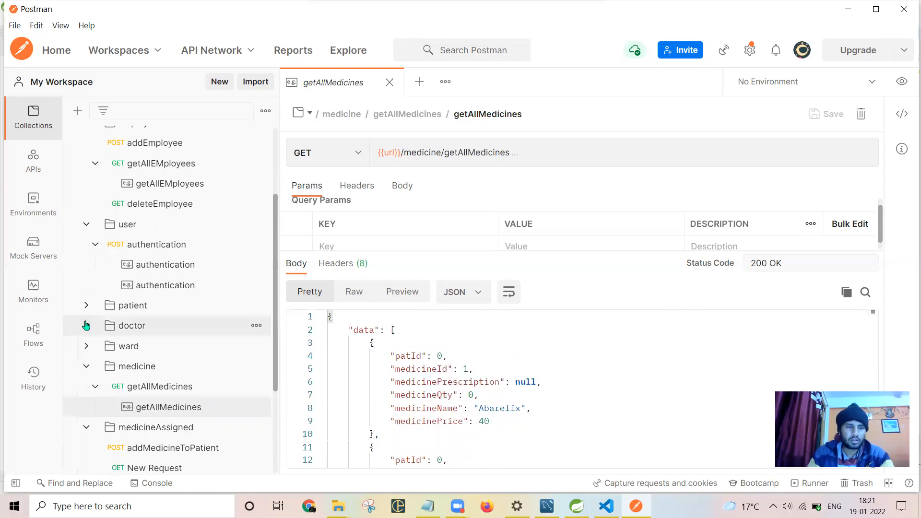
- Expand the doctor folder and open the getAllDoctors request
{"action": "left_click", "coordinate": [86, 325]}
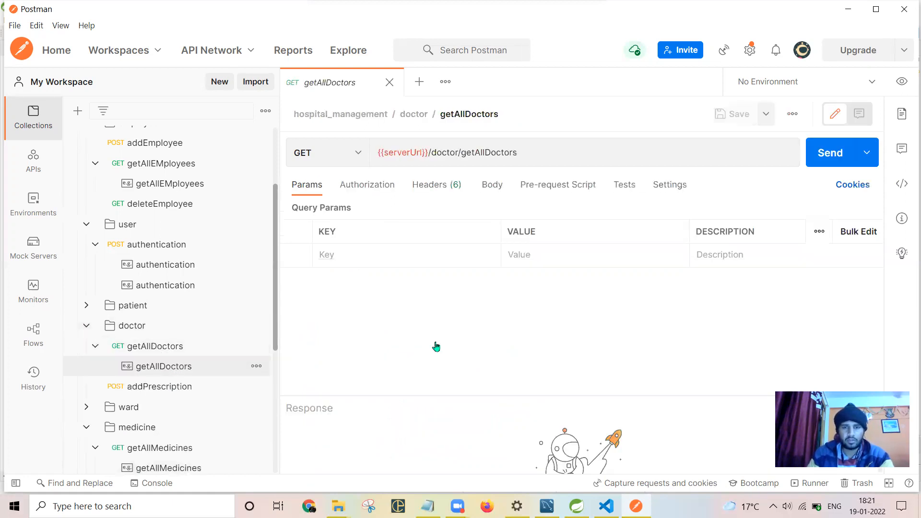
{"action": "left_click", "coordinate": [832, 152]}
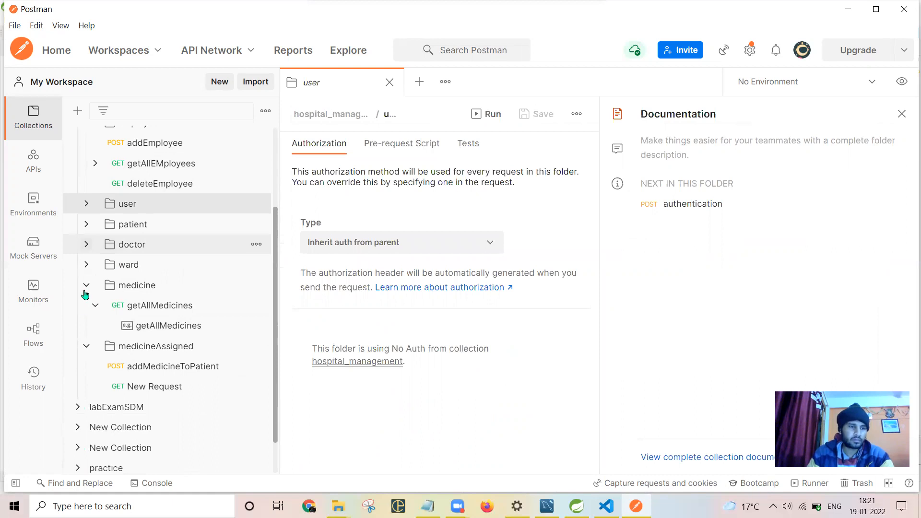
- Collapse the medicine folder and the hospital_management collection
{"action": "left_click", "coordinate": [86, 285]}
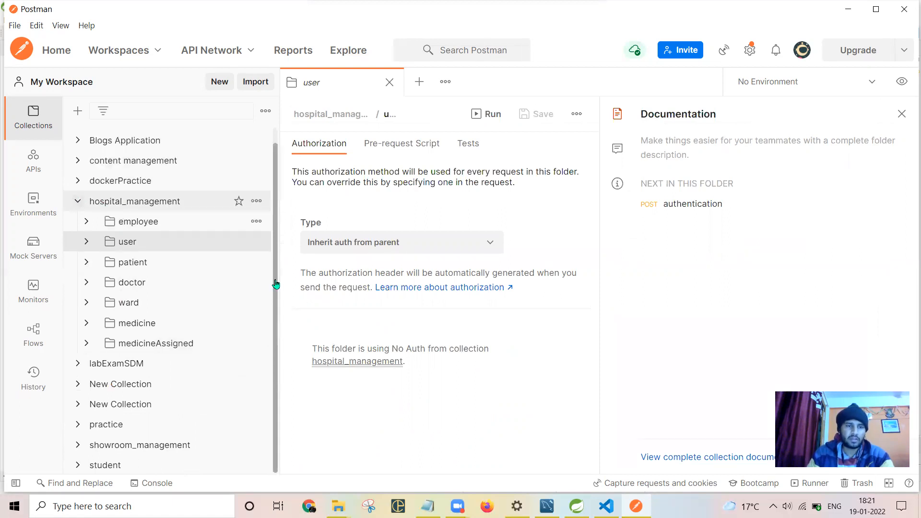
{"action": "left_click", "coordinate": [77, 201]}
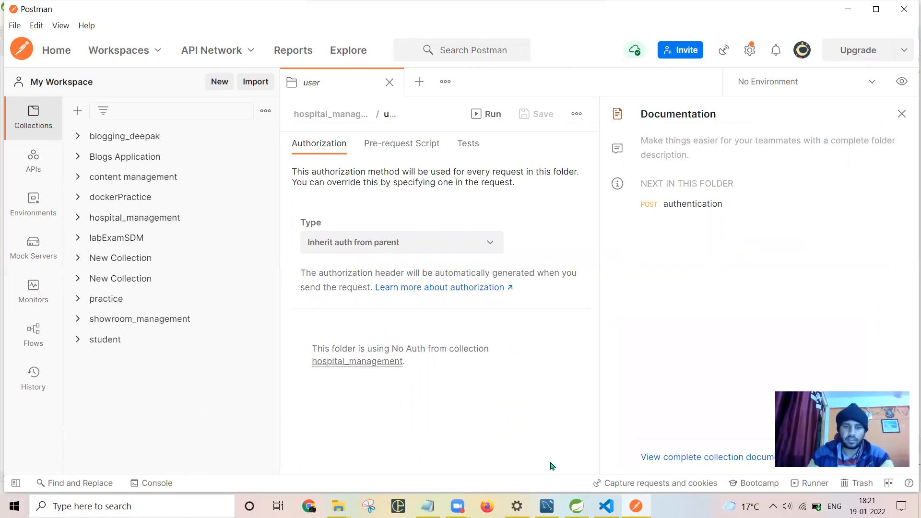